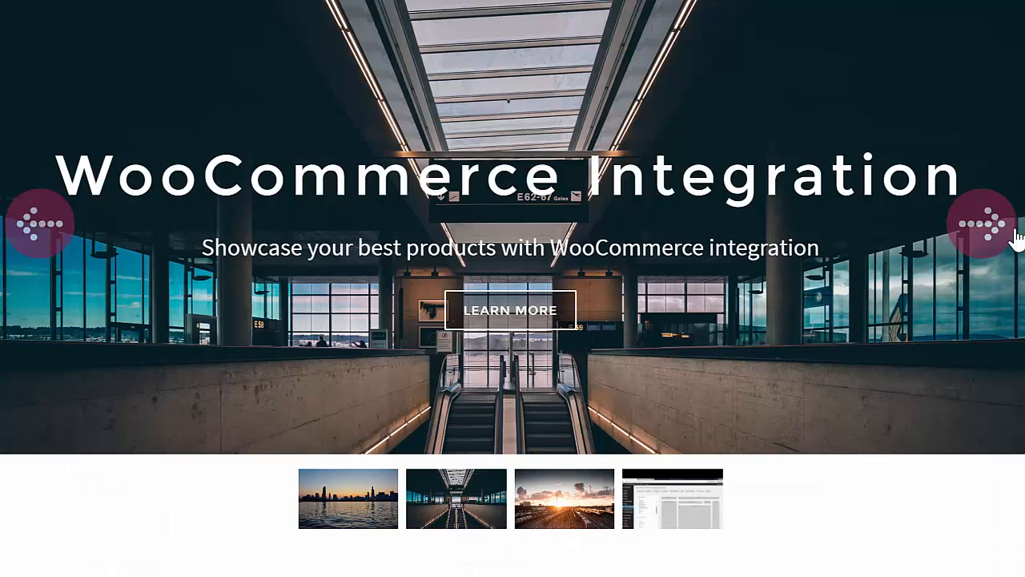
Advance the demo slider two slides past the WooCommerce Integration slide
click(980, 224)
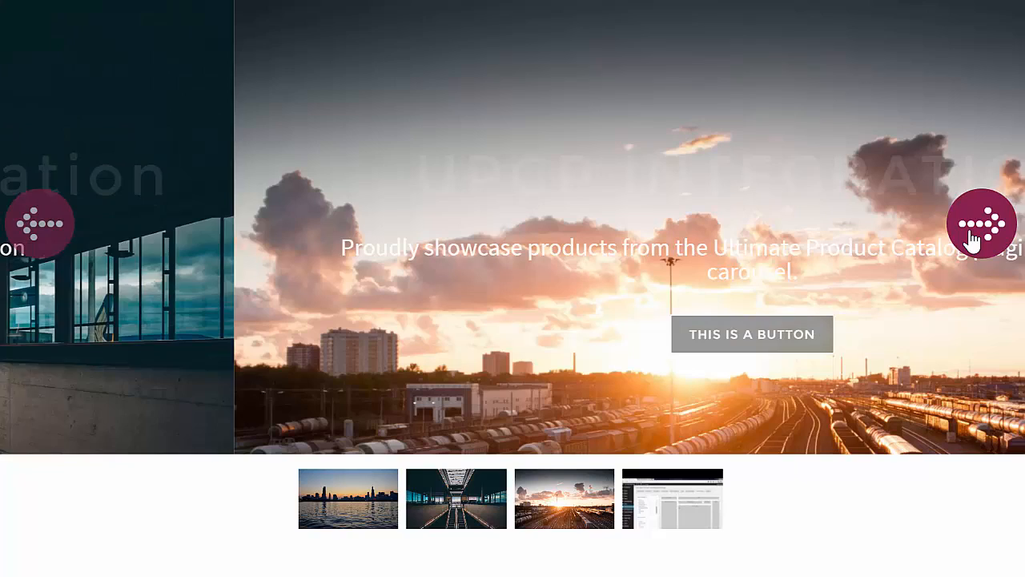
click(980, 223)
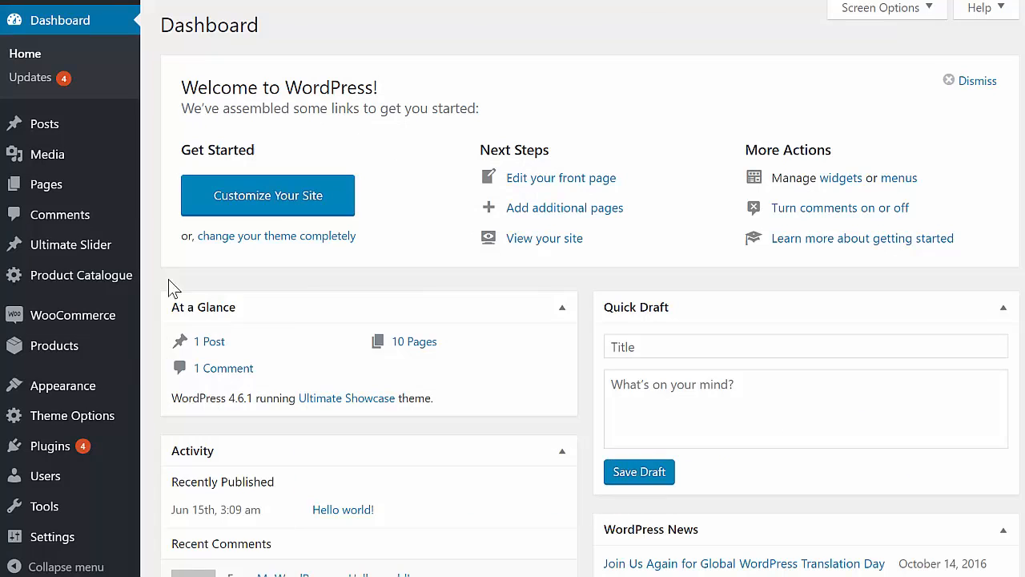
mouse_move(71, 244)
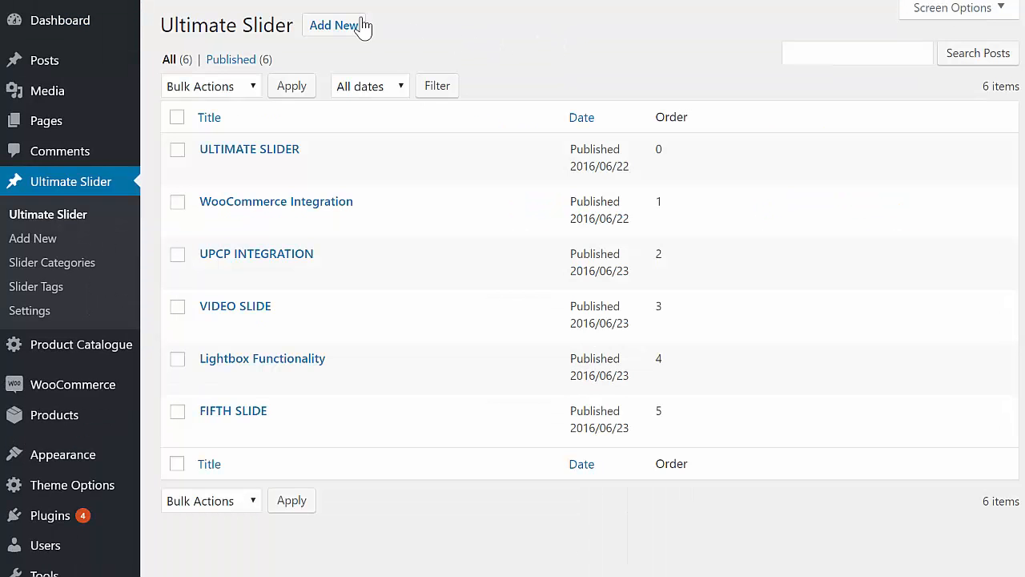
mouse_move(575, 80)
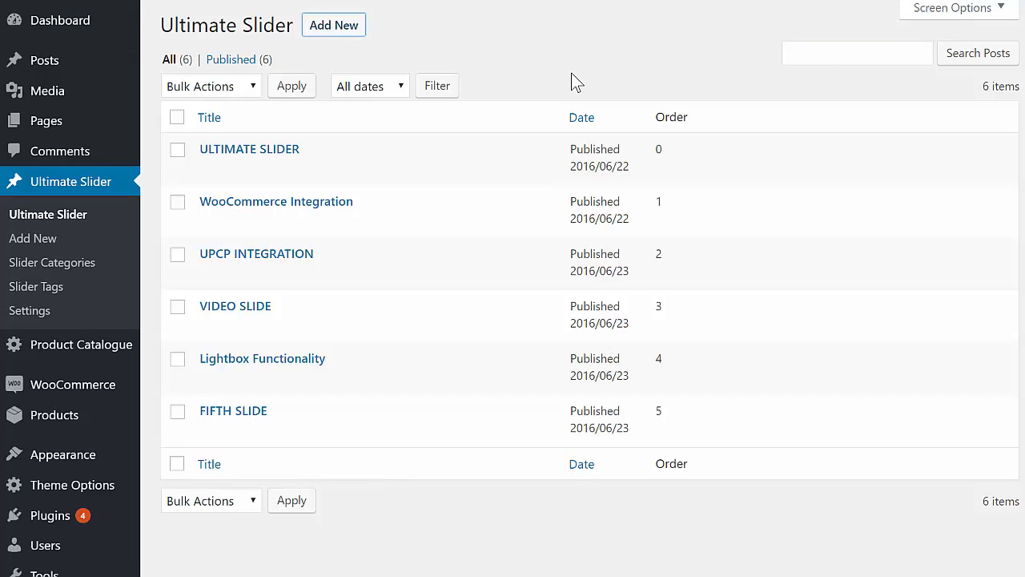
mouse_move(595, 99)
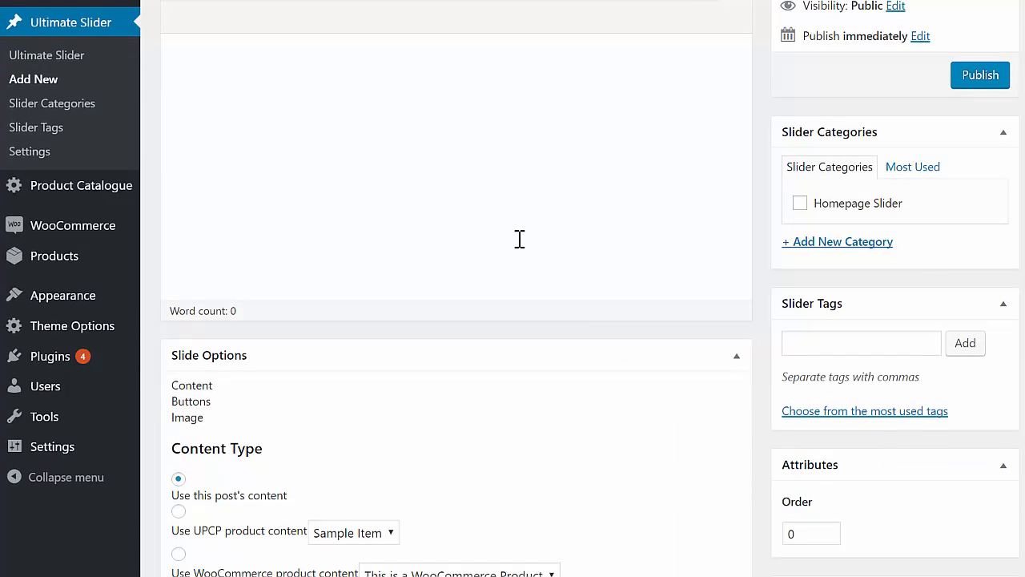
Set the slide to use WooCommerce product content 'Trip to the Grand Canyon' and publish it
scroll(down, 3)
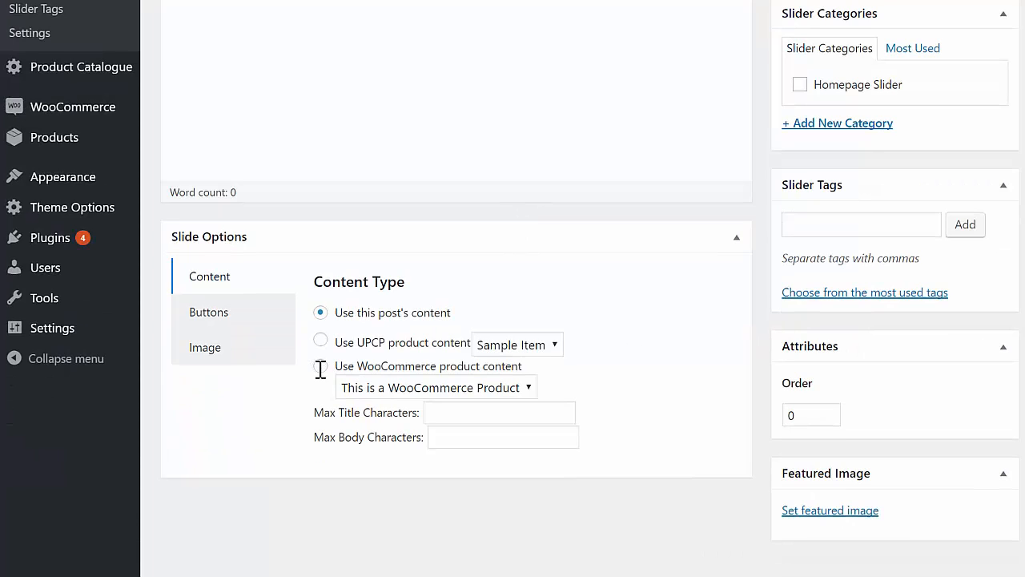
click(320, 366)
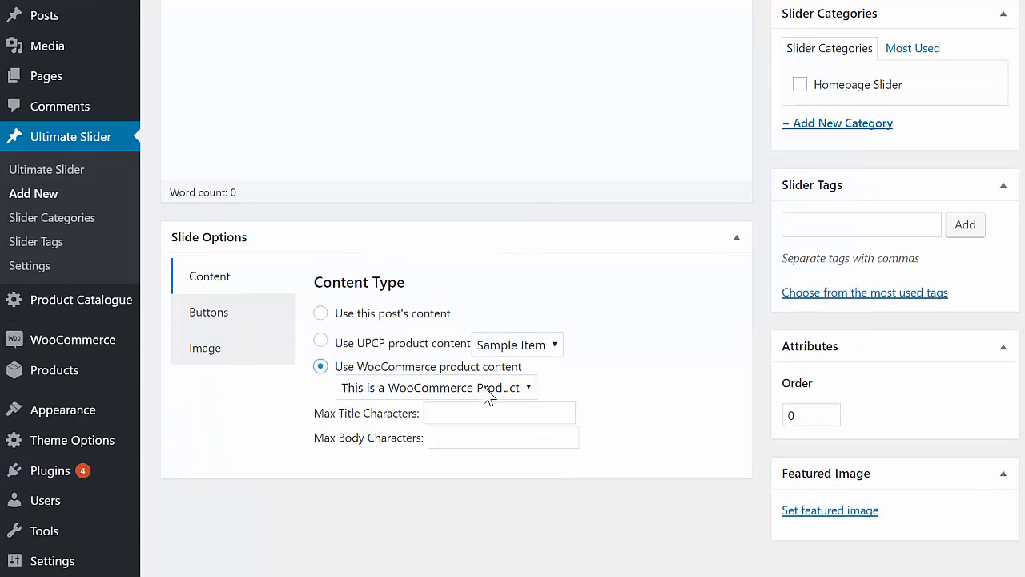
click(436, 386)
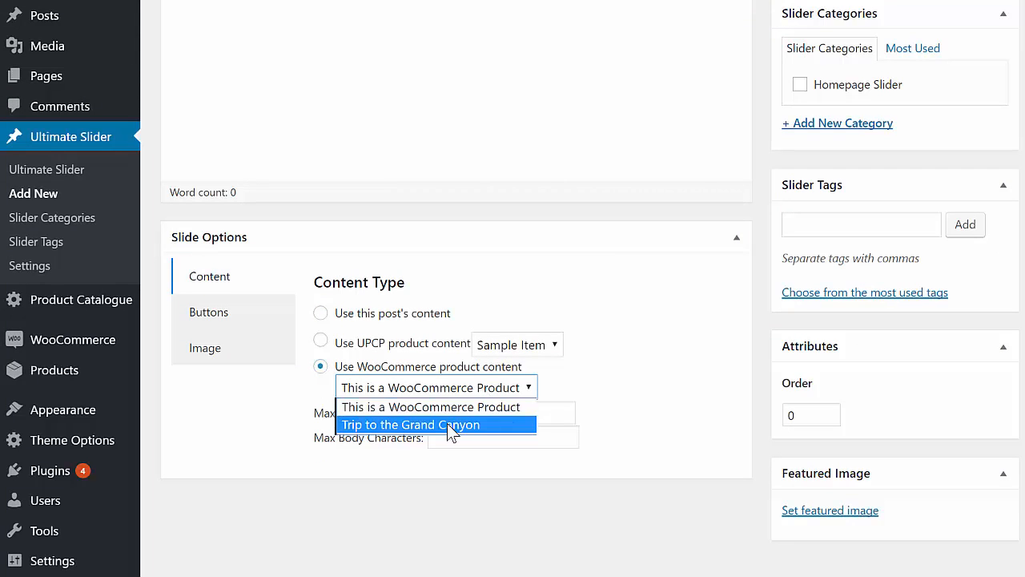
click(410, 424)
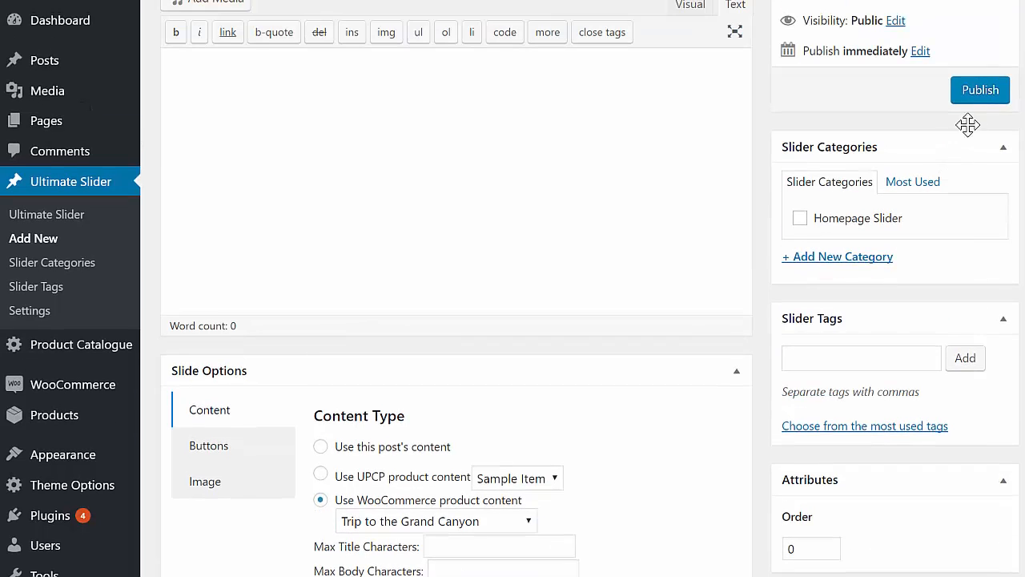
click(980, 90)
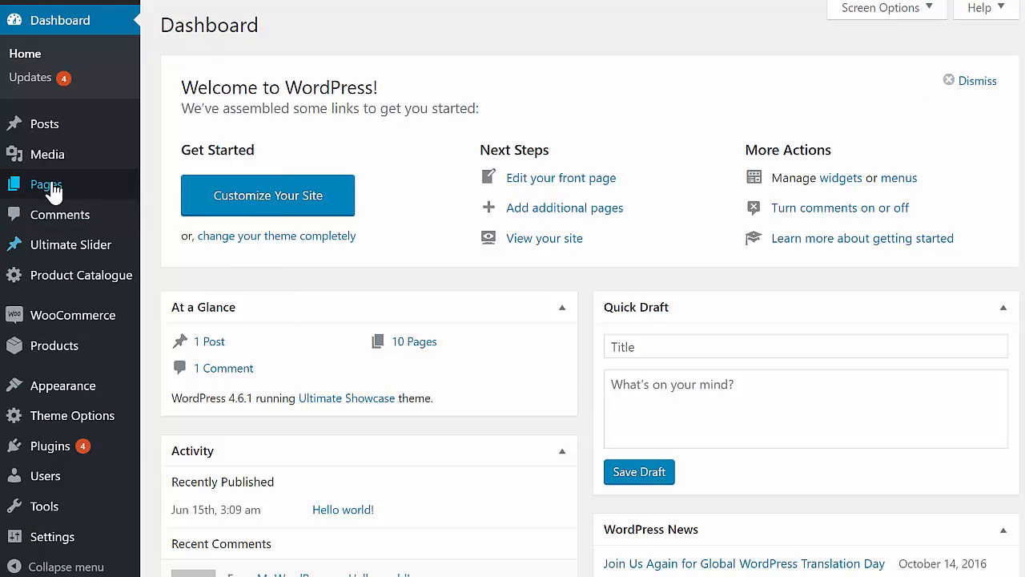
Create a new page containing the shortcode [ultimate-slider slider_type='woocommerce']
click(45, 184)
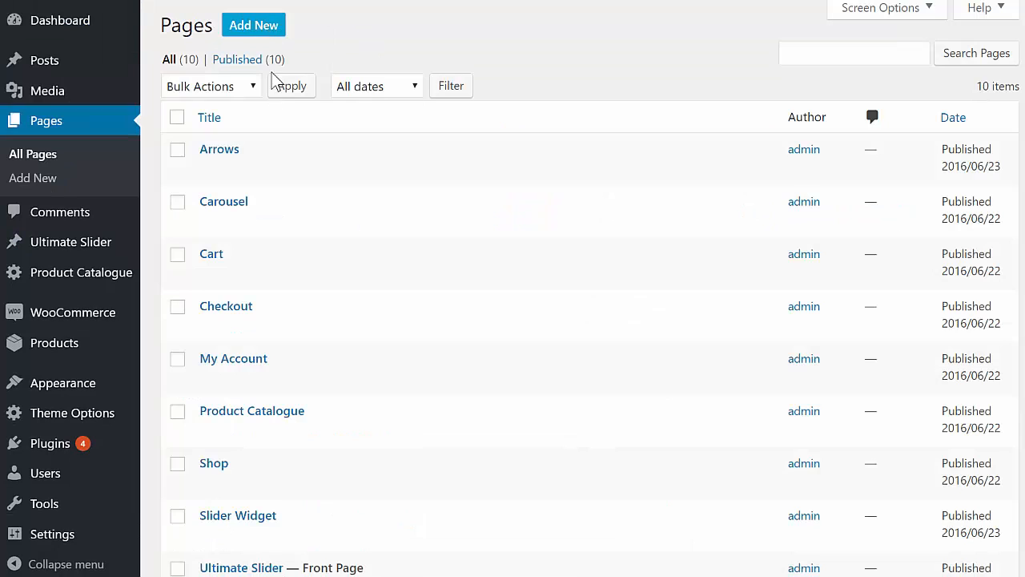
click(253, 25)
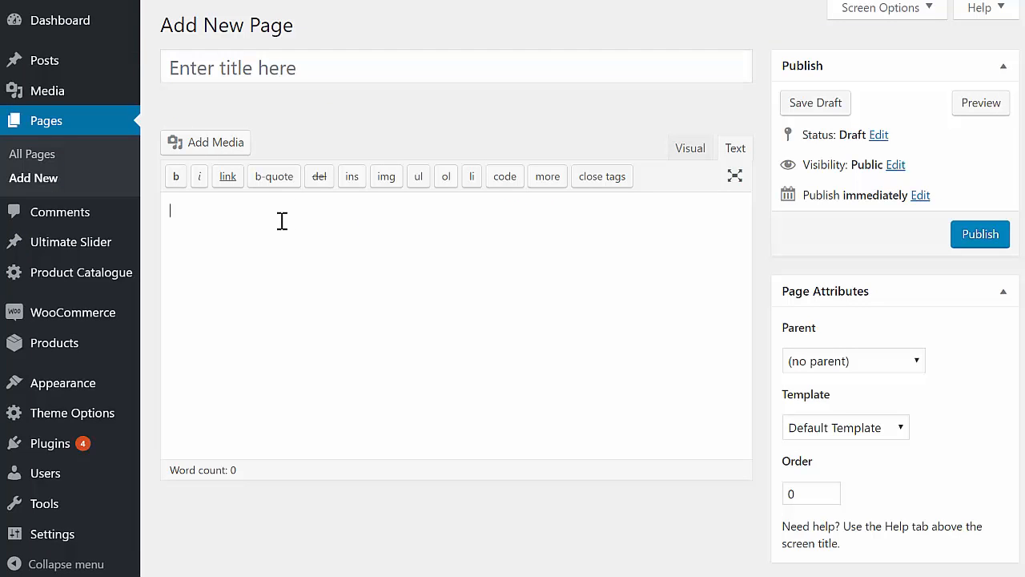
text([ultimate-slid)
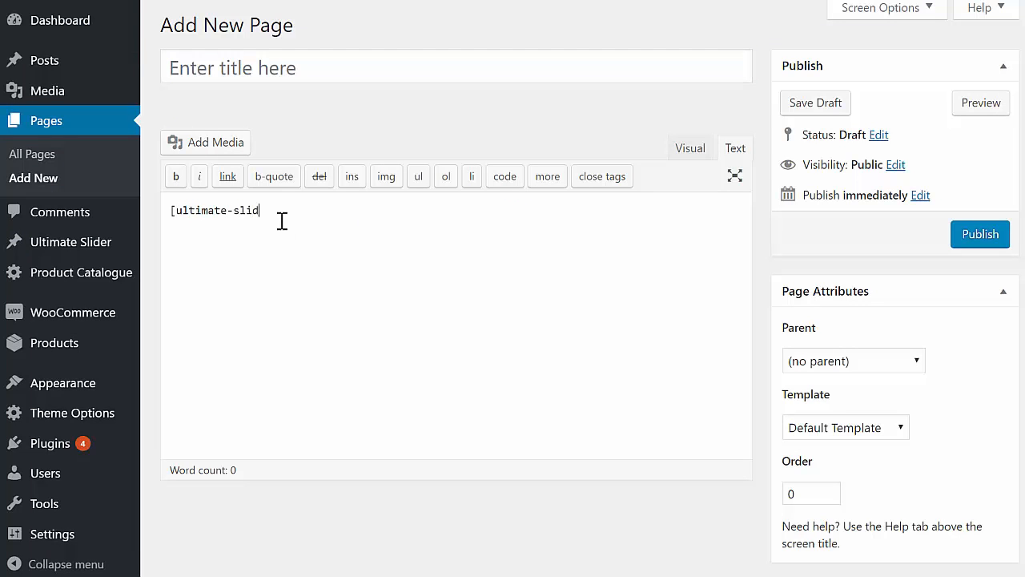
text(er slider_type=)
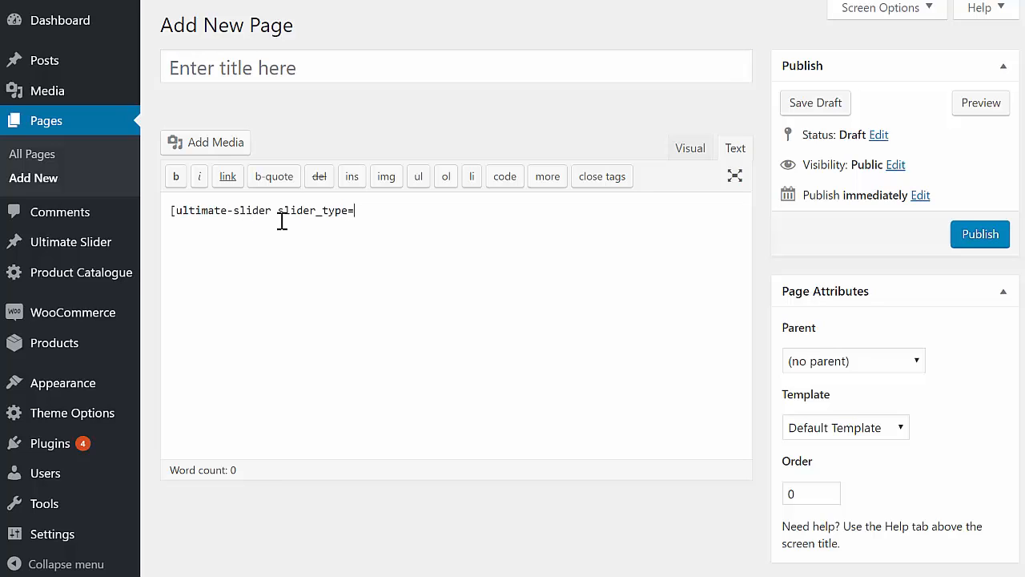
text('woocommerce')
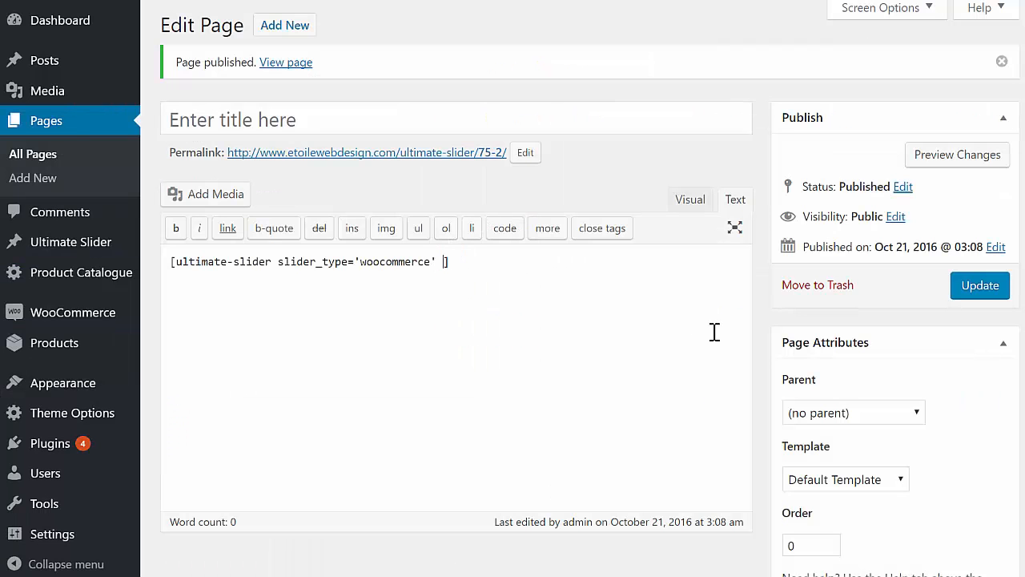
Add category='skateboards' to the shortcode, update the page, and play the front-end video slide
text(category=')
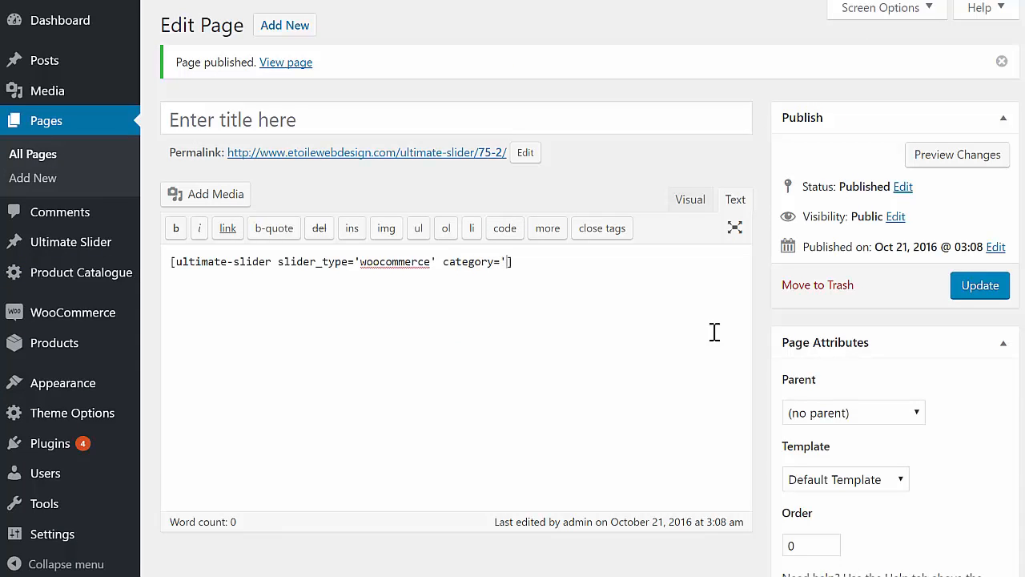
text(skateboards)
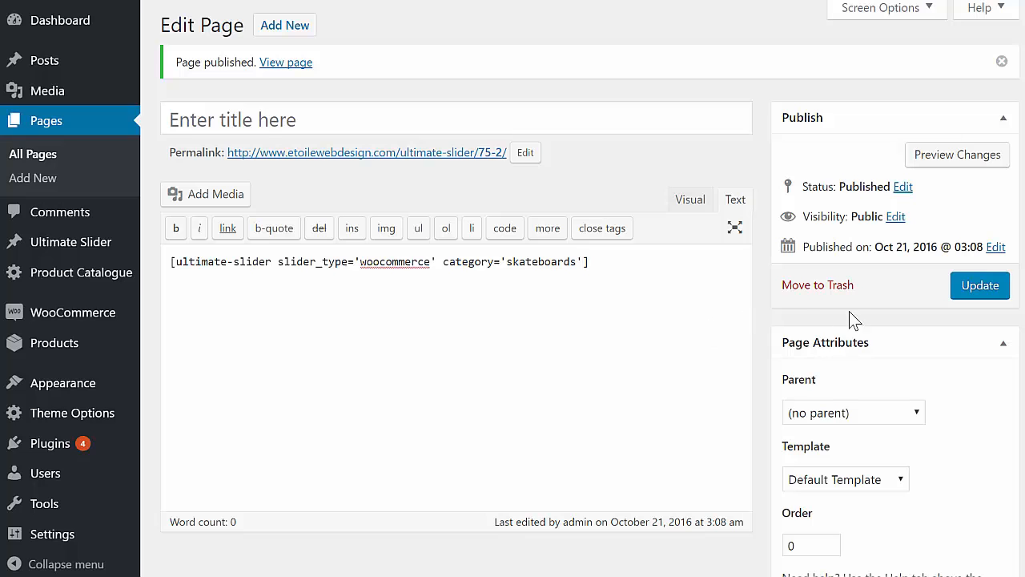
click(285, 62)
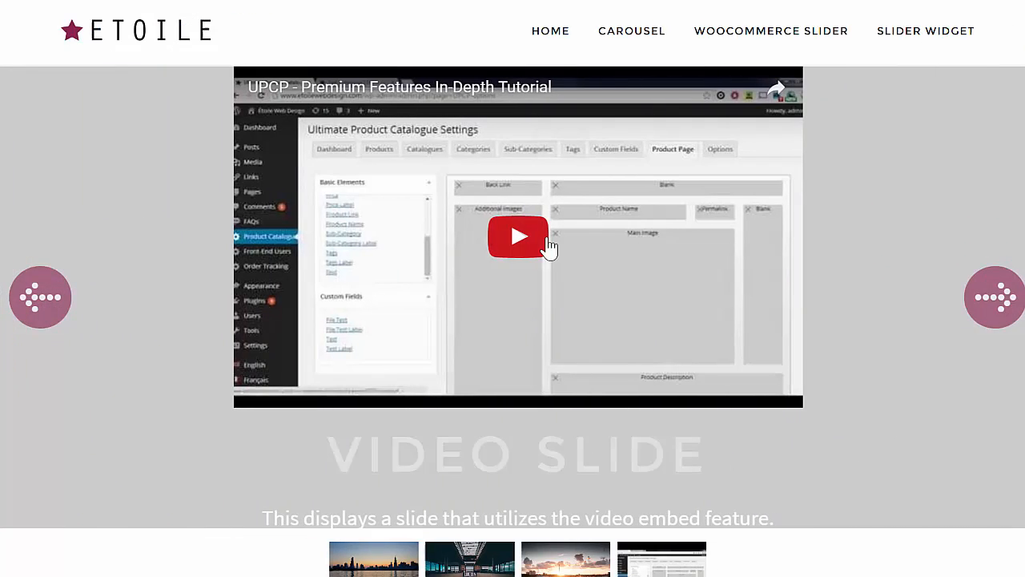
click(519, 236)
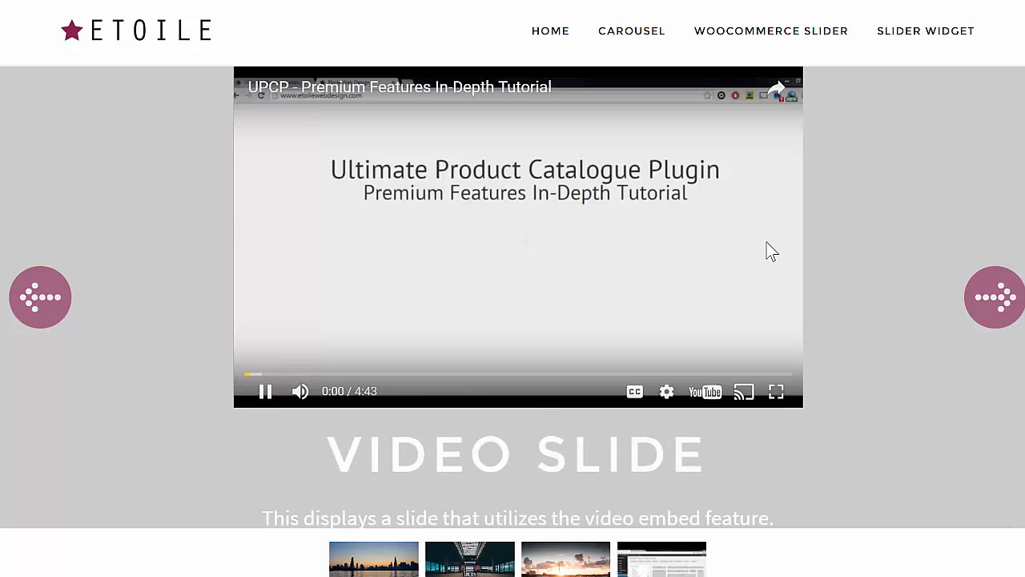
mouse_move(853, 244)
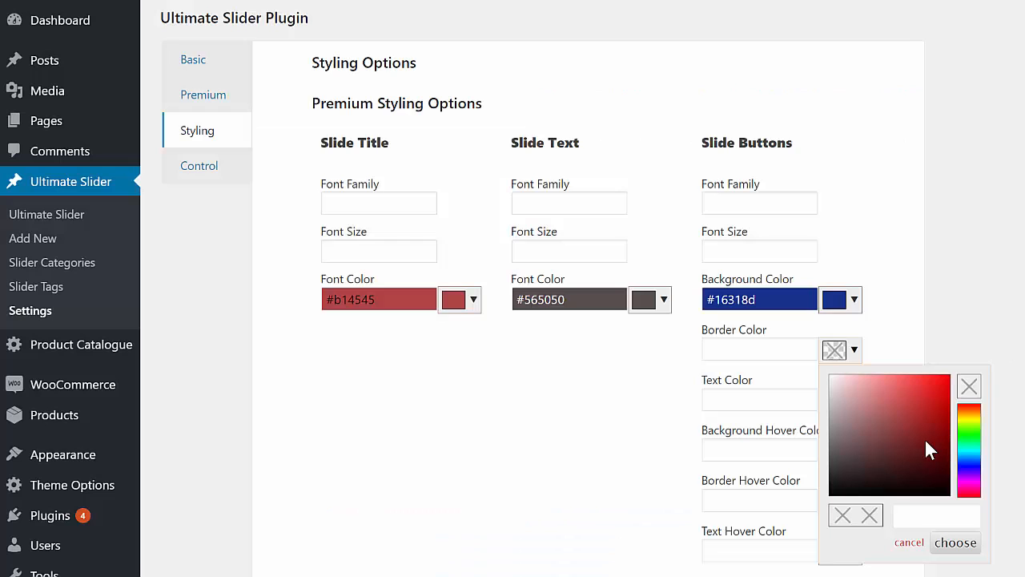
Choose #872727 as the Slide Buttons Border Color and confirm it
click(913, 429)
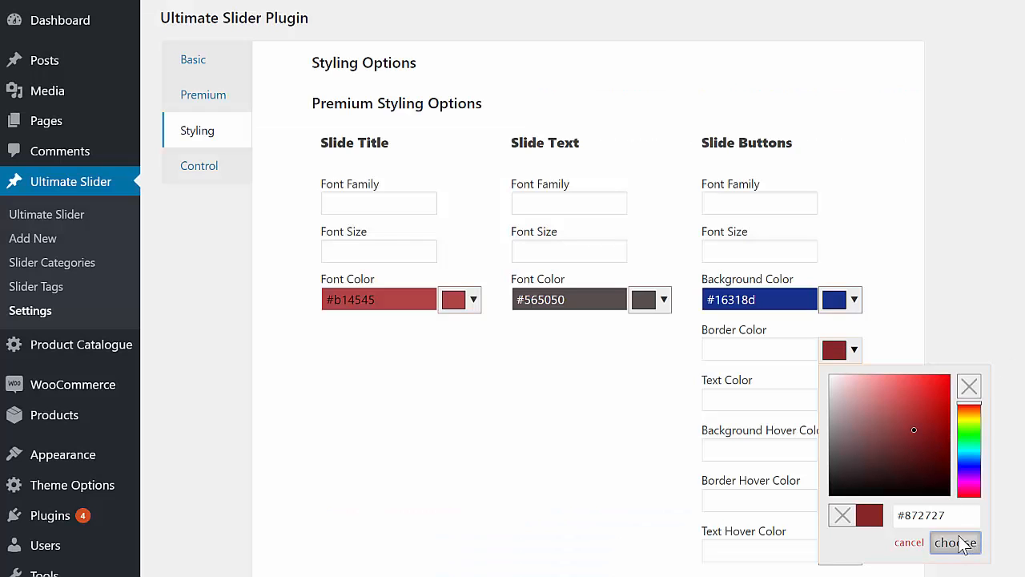
click(954, 541)
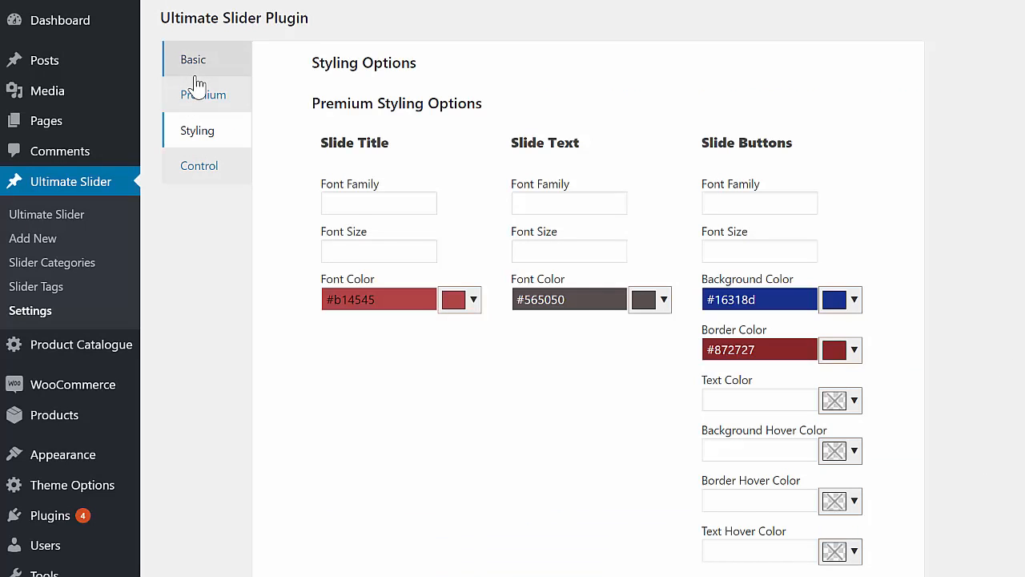
click(193, 58)
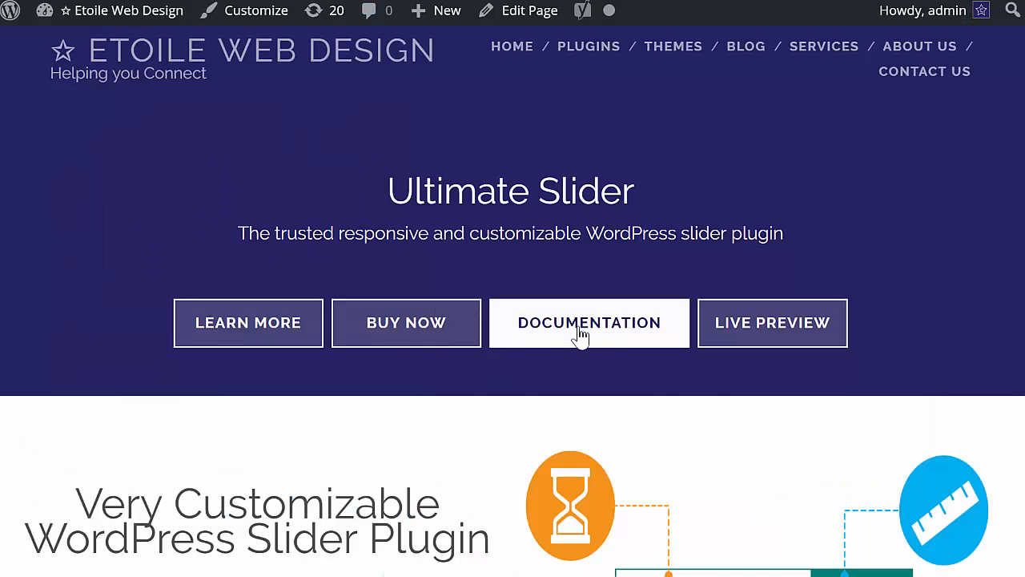
click(590, 322)
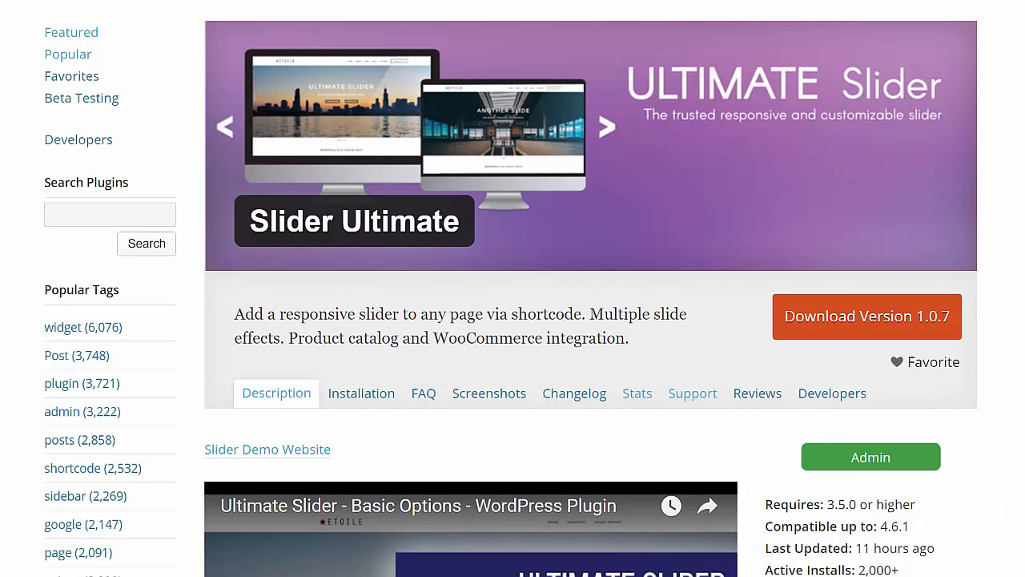
mouse_move(825, 329)
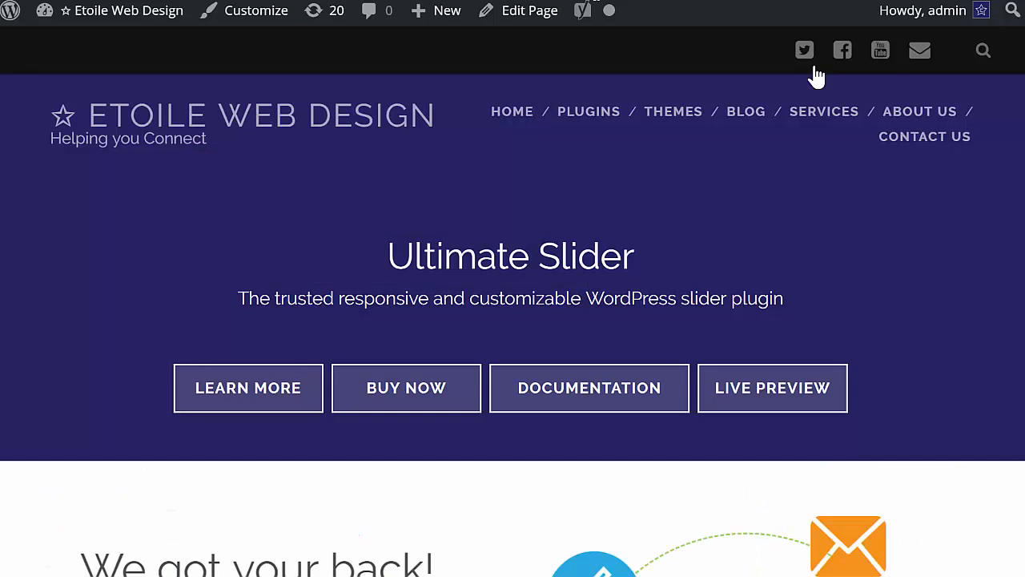
scroll(down, 3)
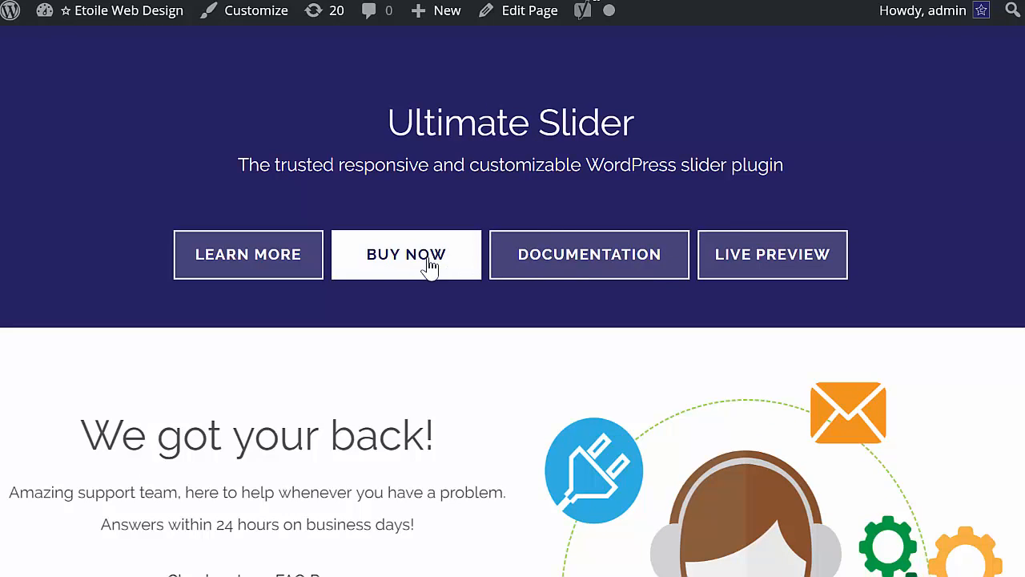